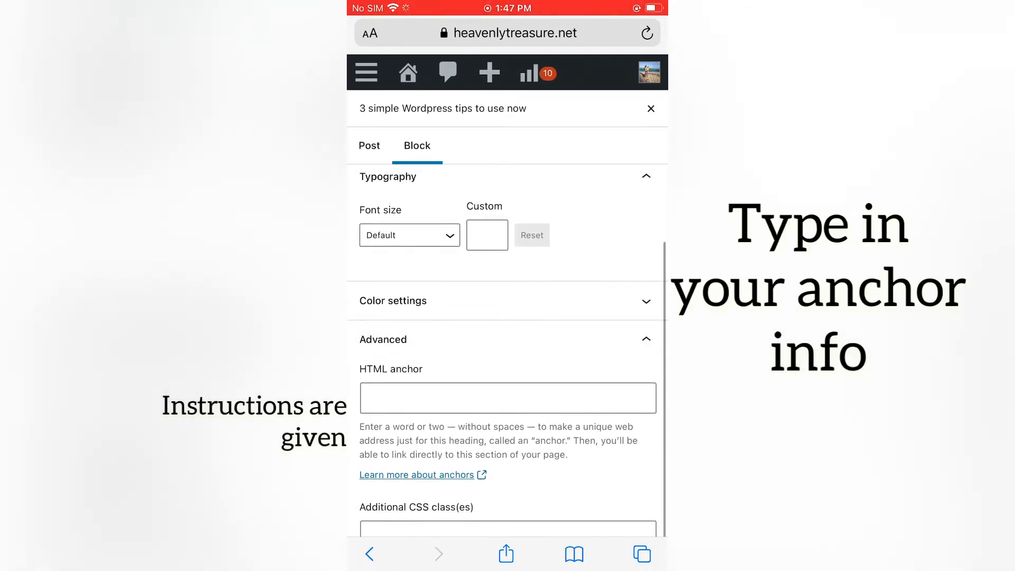
# Enter book-a-sesh as the heading's HTML anchor and scroll back to the editor.
pyautogui.write('book-a-sesh')
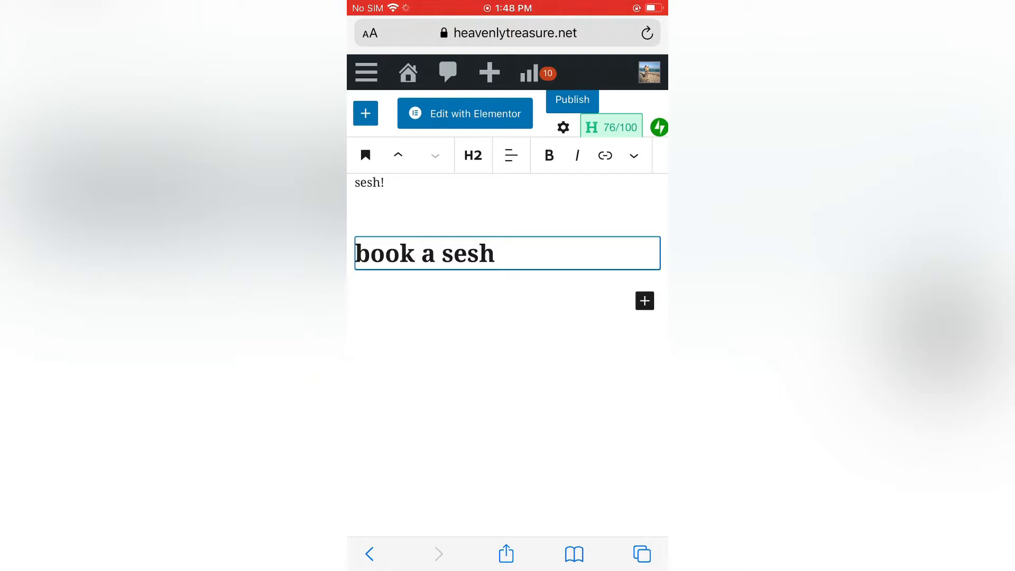
pyautogui.scroll(-3)
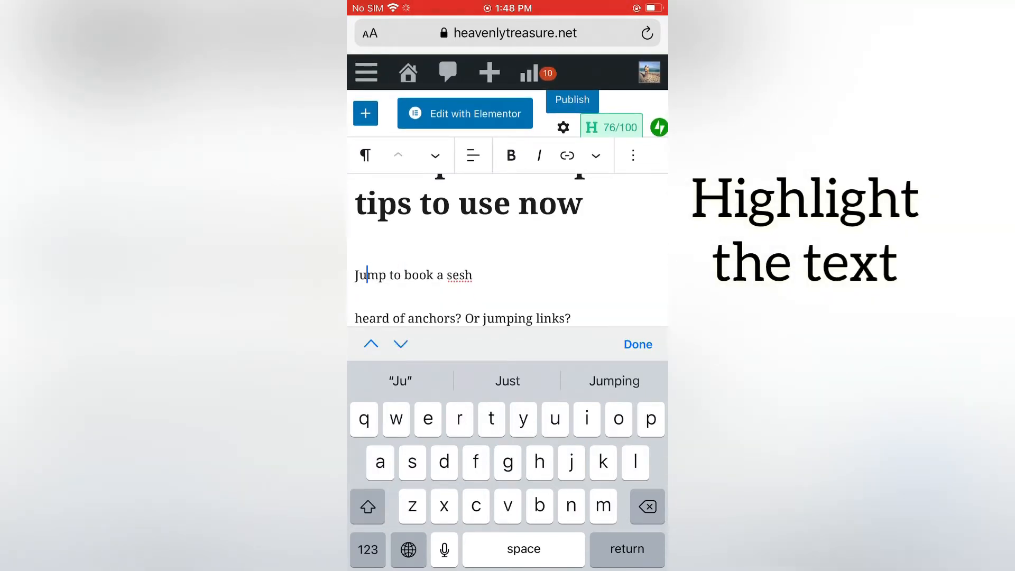
# Link 'Jump to book a sesh' to the #book-a-sesh anchor.
pyautogui.doubleClick(413, 274)
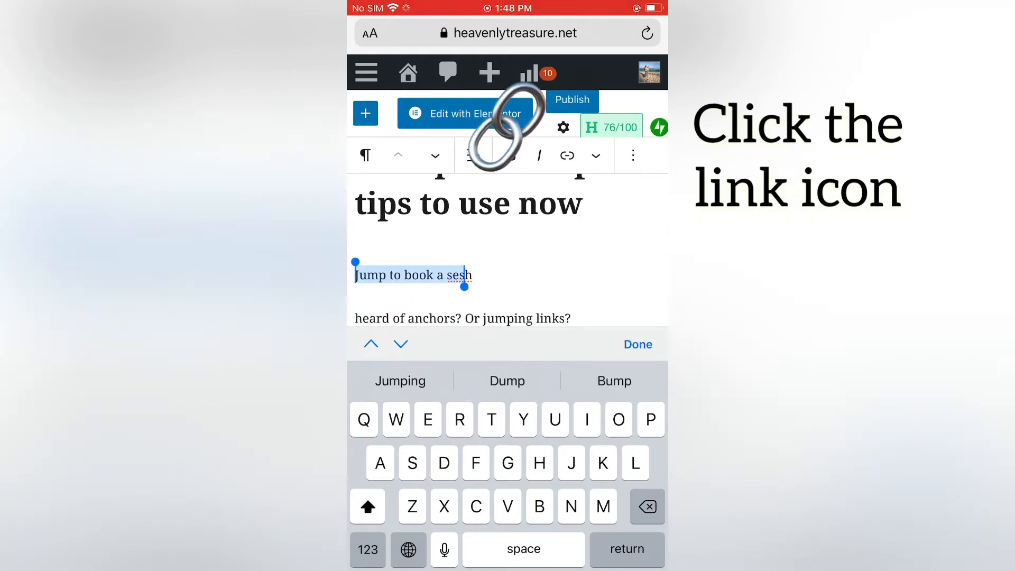
pyautogui.click(566, 155)
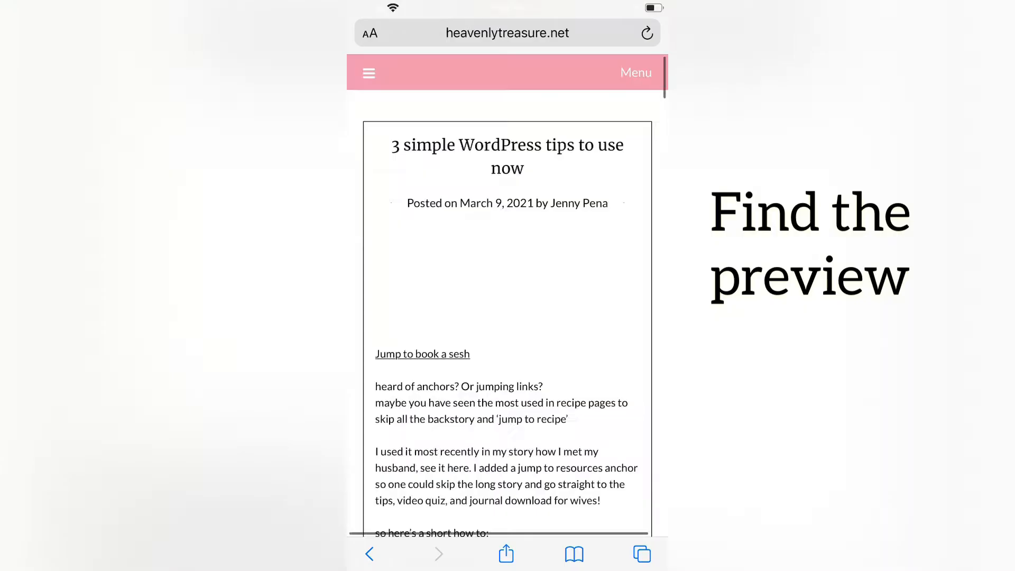
# Test the 'Jump to book a sesh' link in the post preview.
pyautogui.click(422, 354)
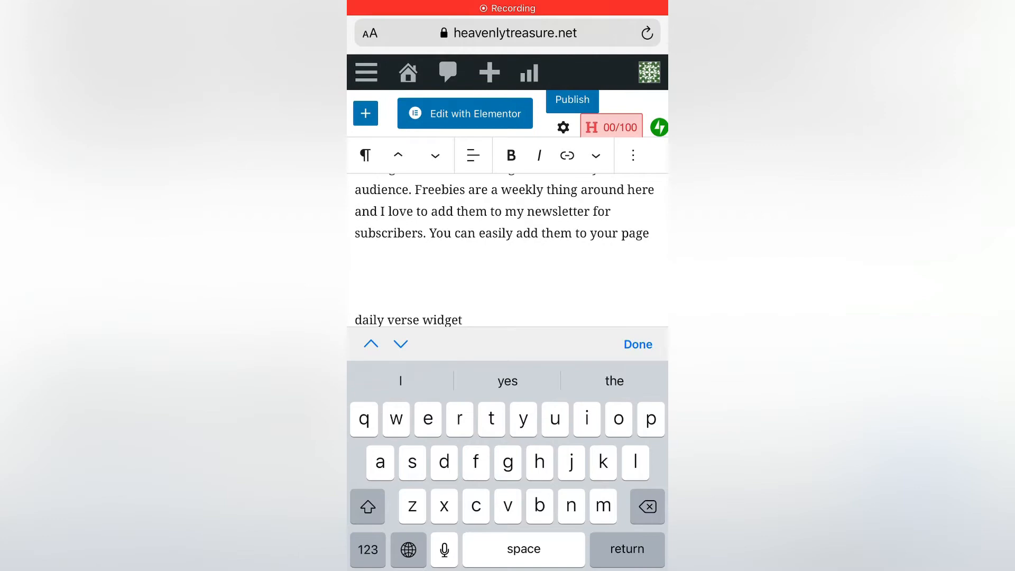
# Add a "here's how!" paragraph and open the block picker for a new block.
pyautogui.write("here's")
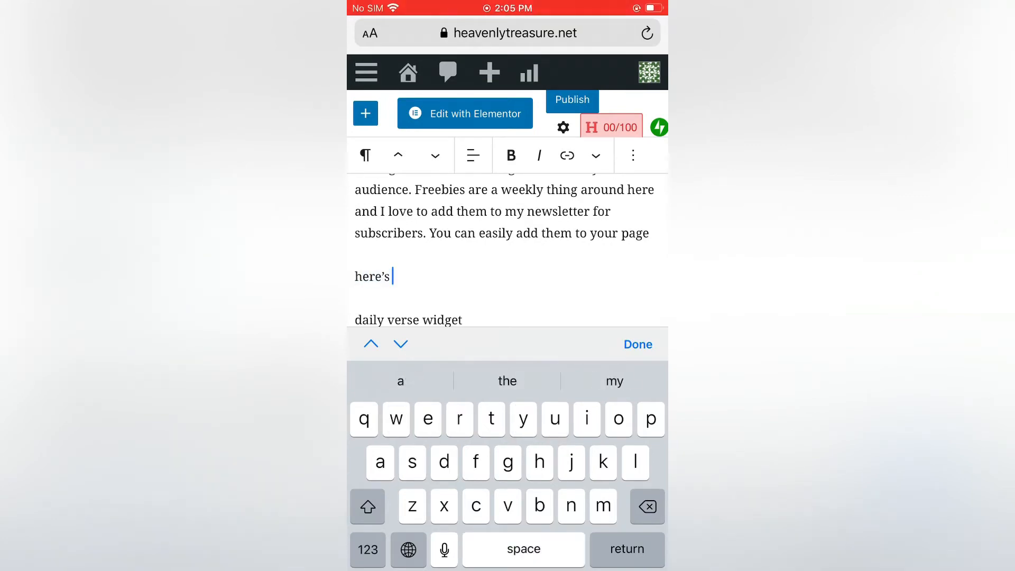
pyautogui.write('how!')
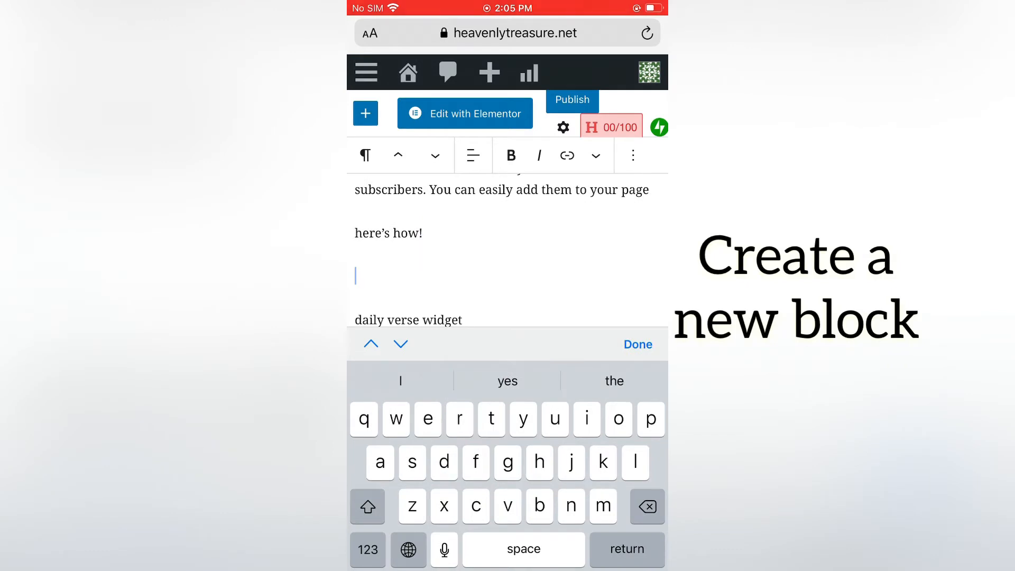
pyautogui.click(365, 113)
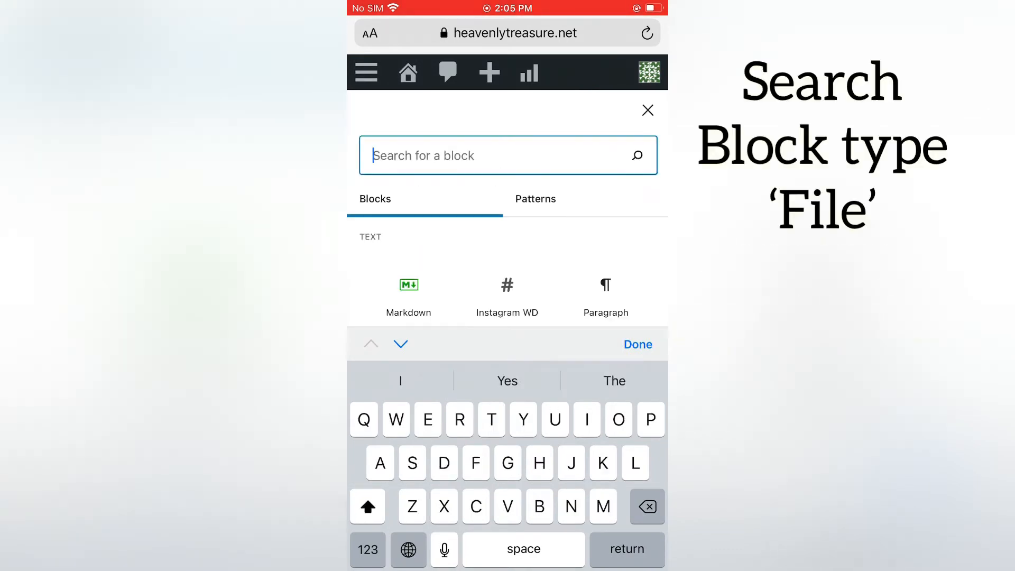
# Insert a File block found by searching "Fi" and choose a file from the Media Library.
pyautogui.write('Fi')
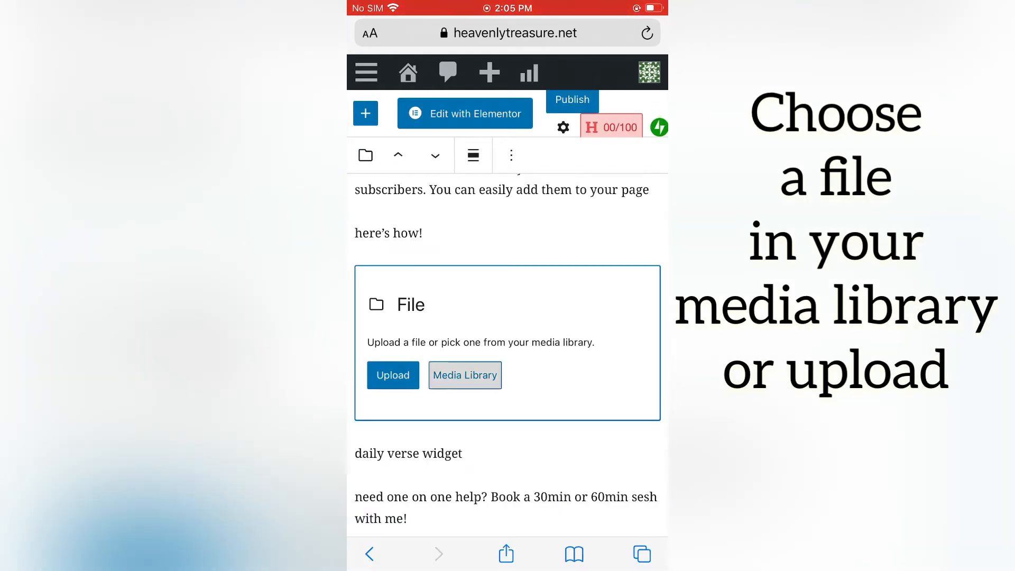
pyautogui.click(464, 375)
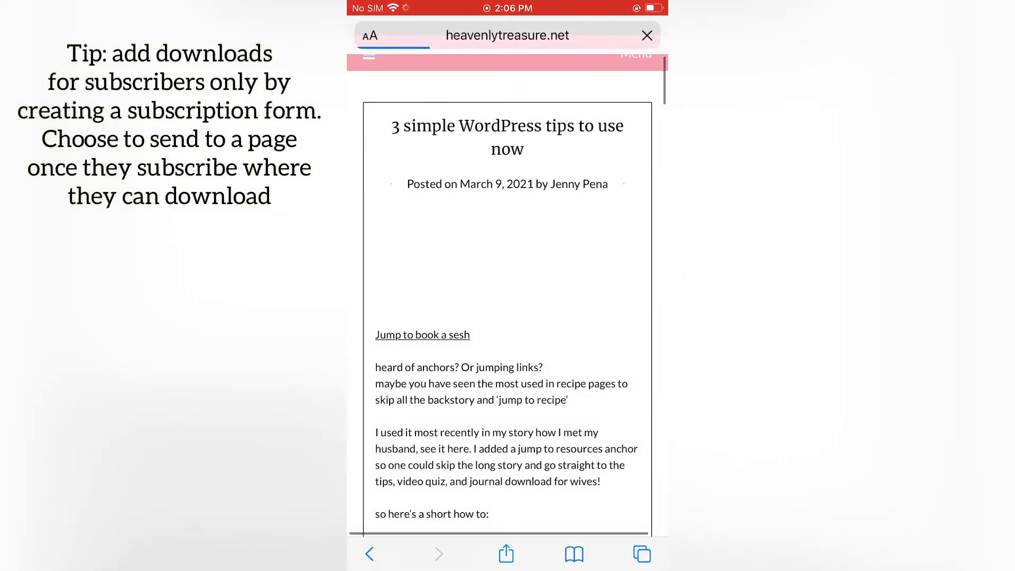
# Scroll the preview to the 5-Days-of-DIYs-1 file and its Download button.
pyautogui.scroll(-3)
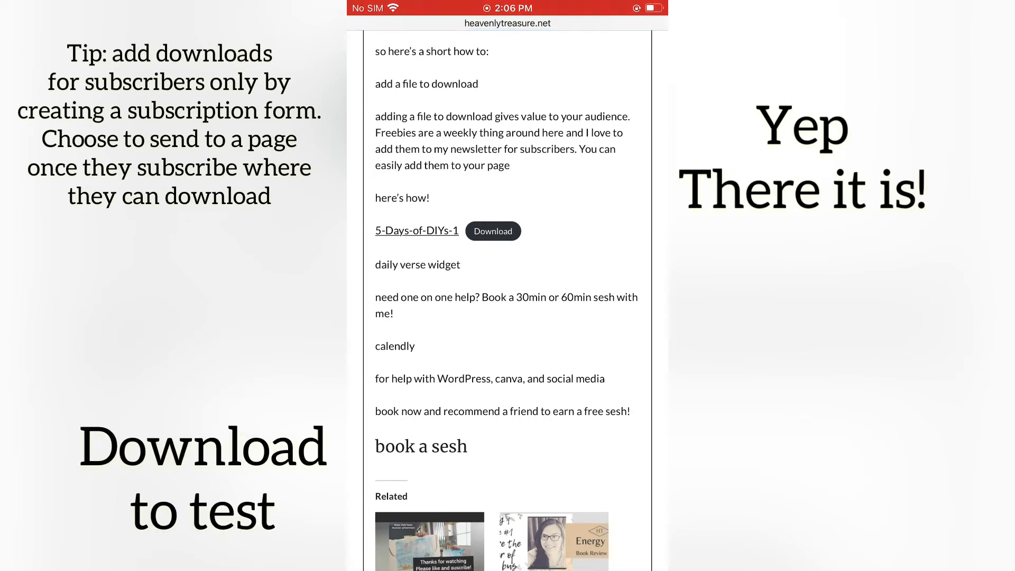
pyautogui.scroll(-3)
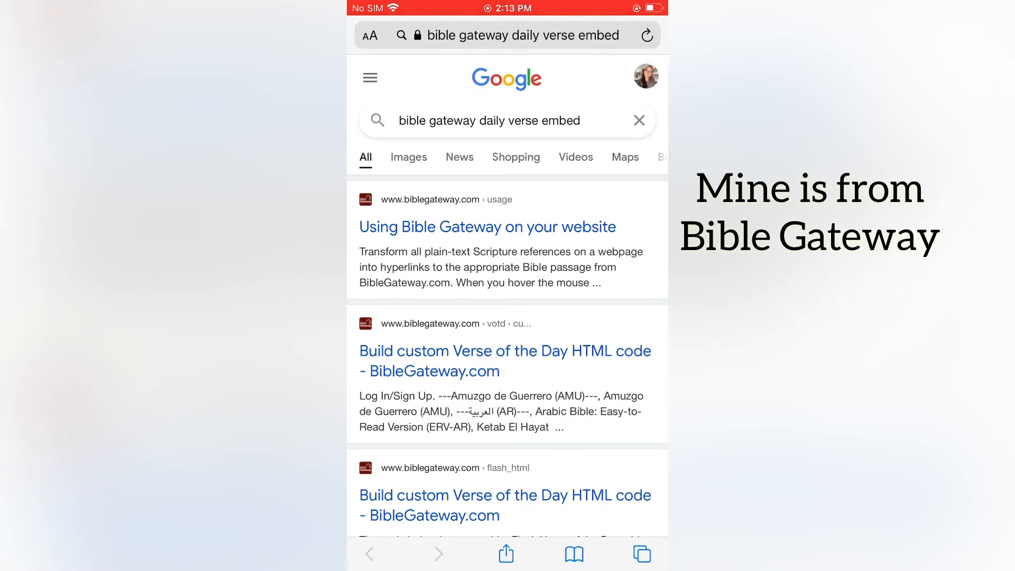
# Set Bible Gateway's Verse of the Day code builder to NIV and open WordPress's admin menu.
pyautogui.click(505, 361)
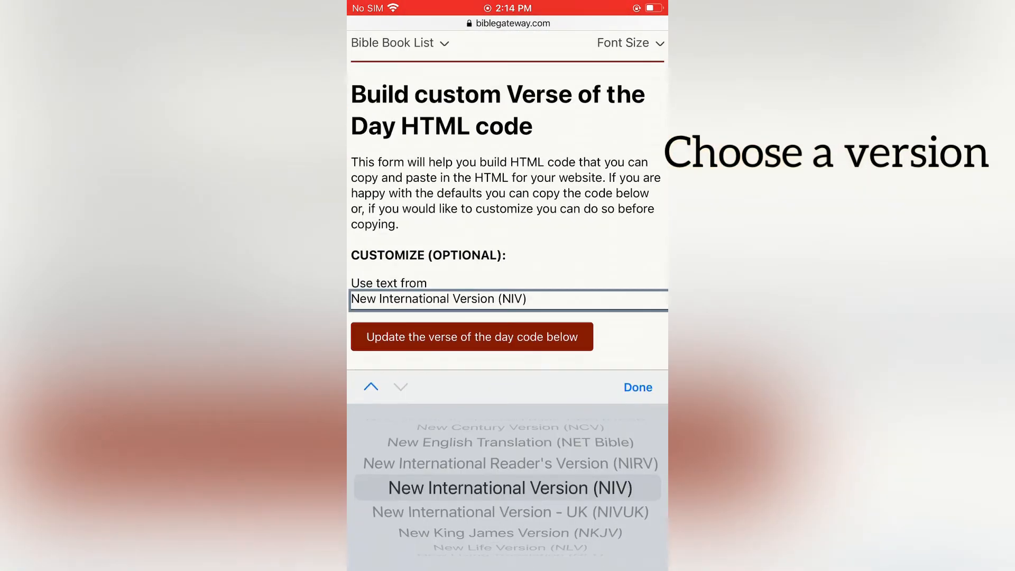
pyautogui.scroll(-3)
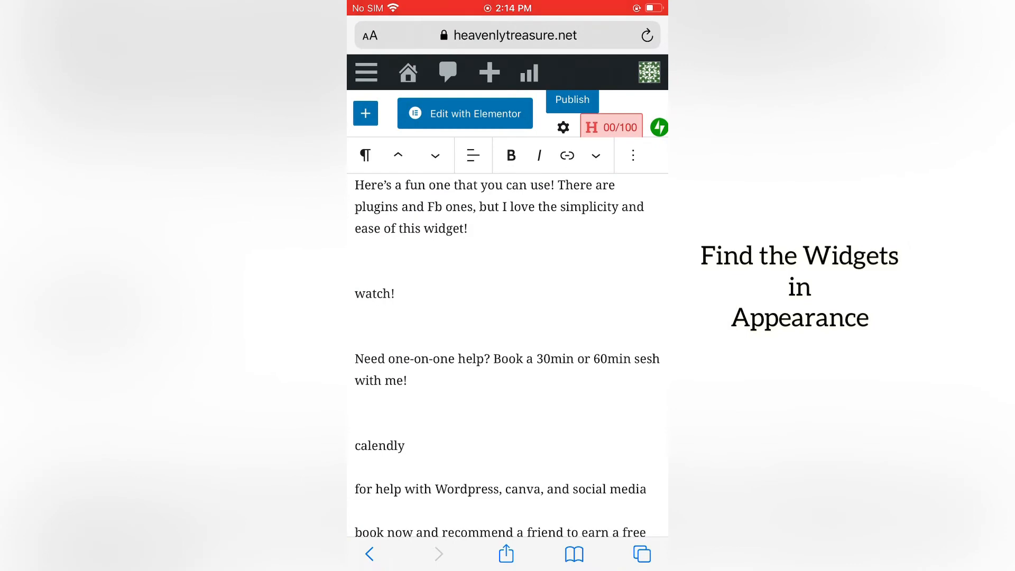
pyautogui.click(366, 72)
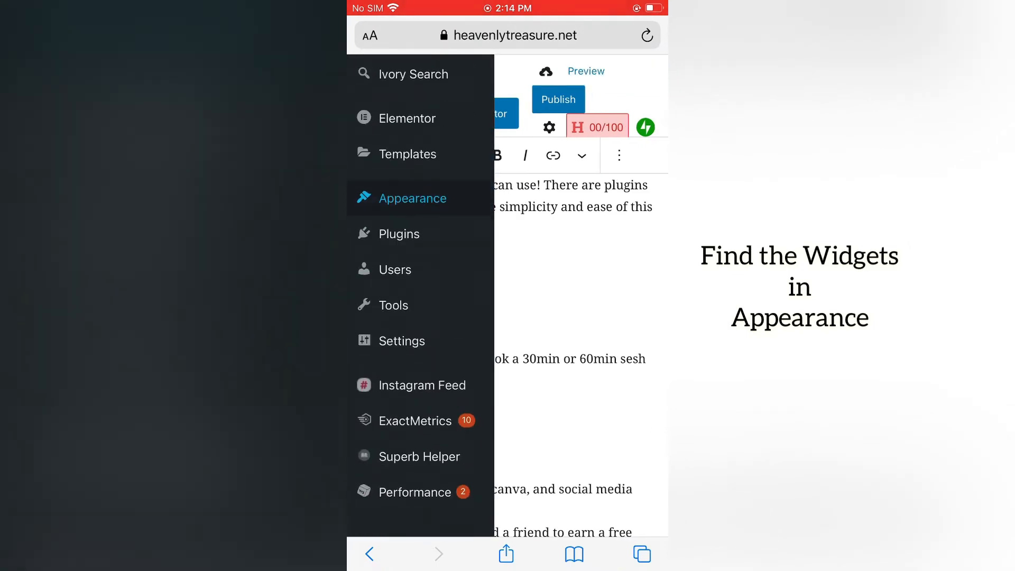